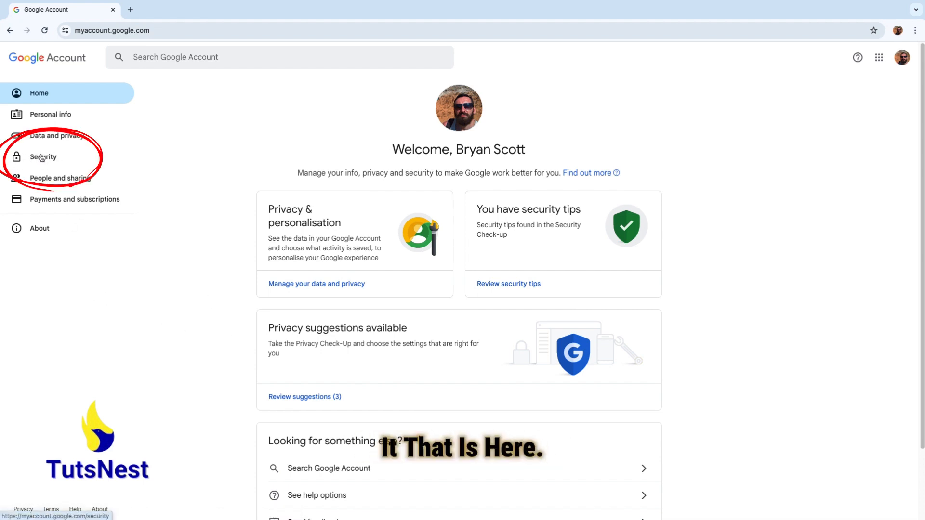
- Go to the Security page and scroll to the third-party apps and services connections card
{"action": "left_click", "coordinate": [44, 158]}
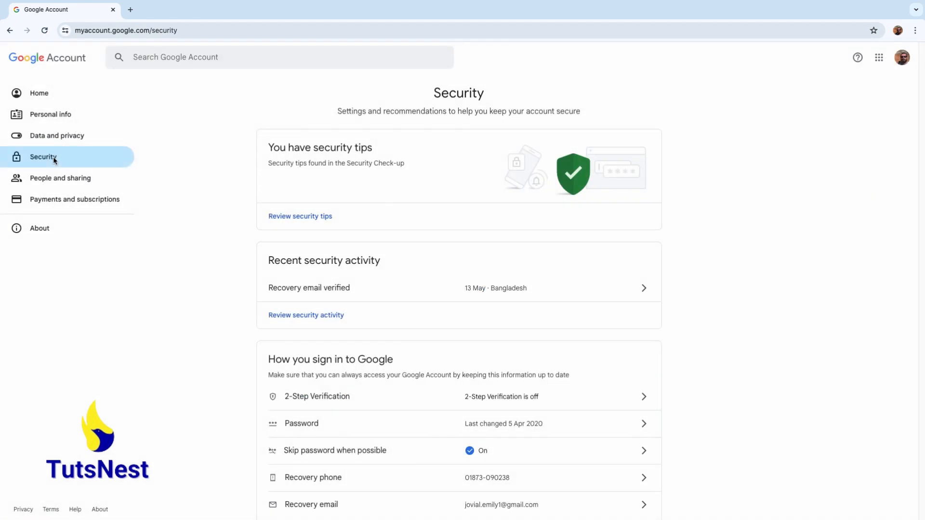
{"action": "scroll", "scroll_direction": "down", "scroll_amount": 3}
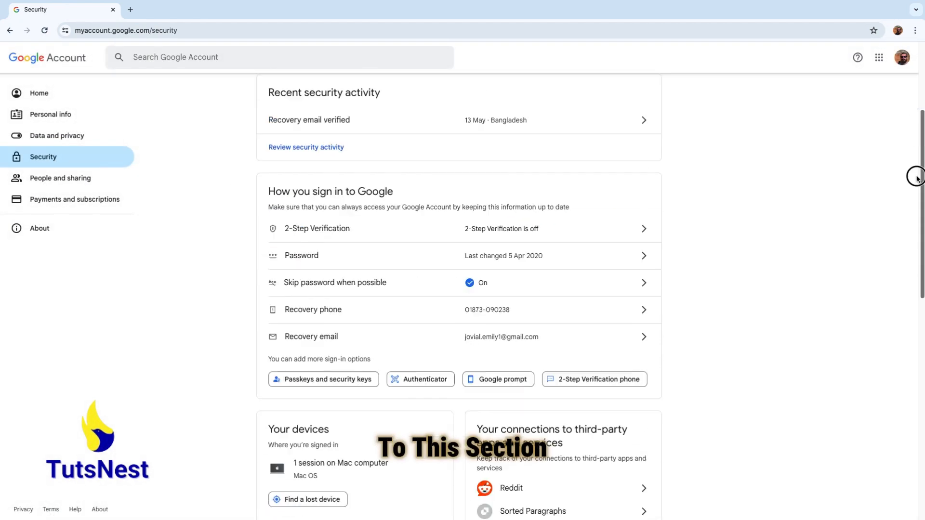
{"action": "scroll", "scroll_direction": "down", "scroll_amount": 3}
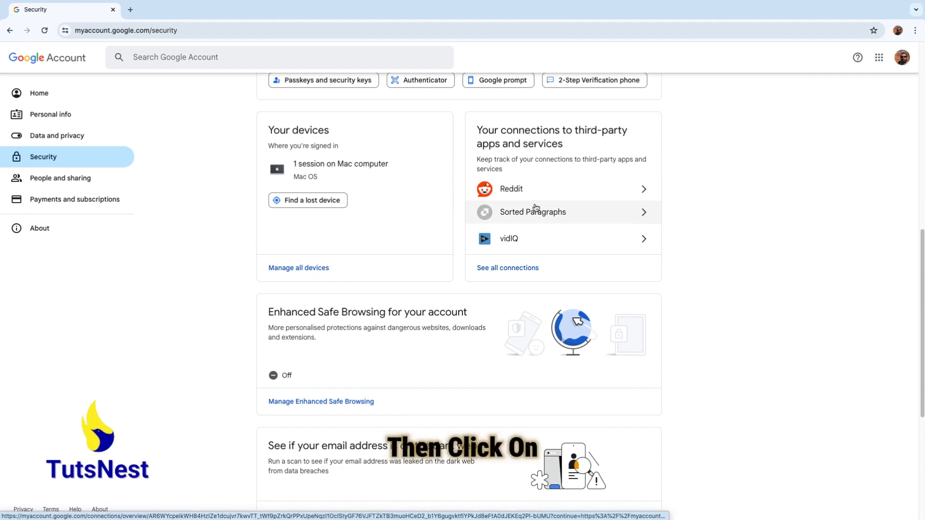
- Show the full connections list with Reddit, Sorted Paragraphs and vidIQ
{"action": "left_click", "coordinate": [507, 267]}
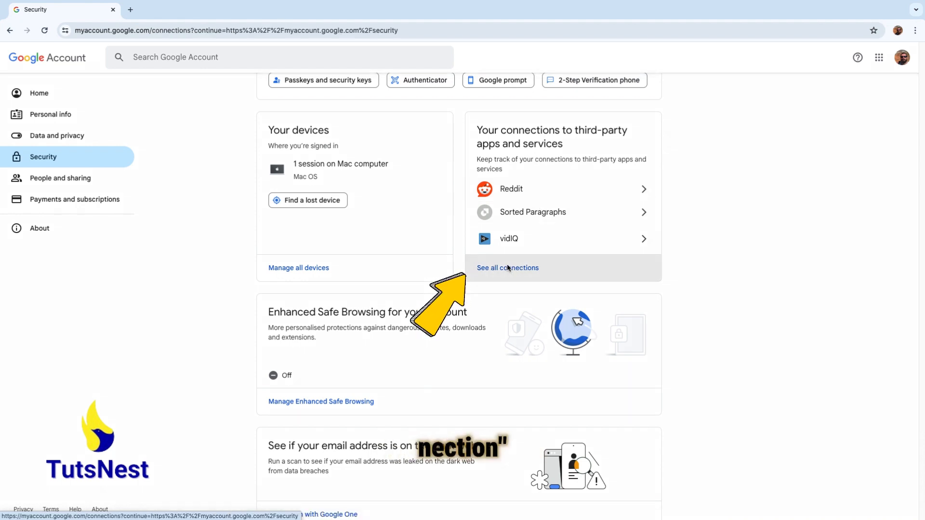
{"action": "left_click", "coordinate": [507, 267]}
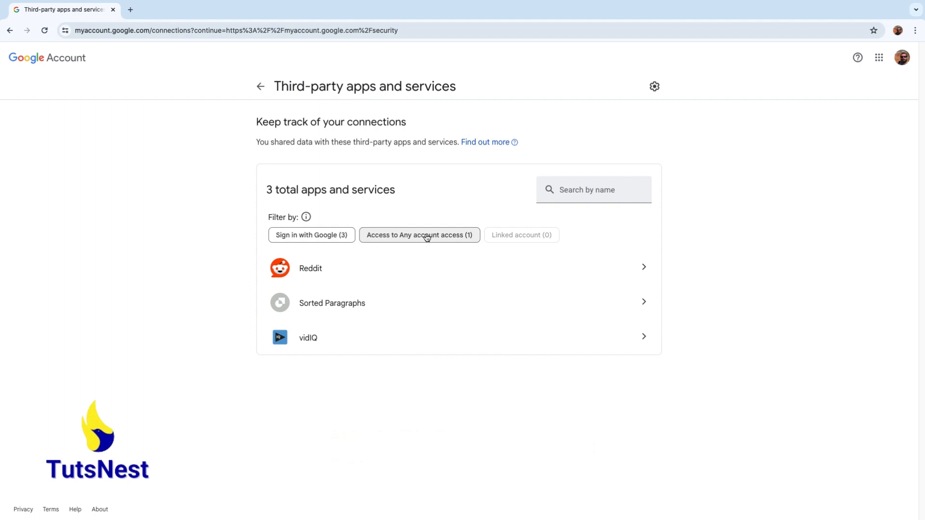
- Filter connections to apps with account access, leaving only Sorted Paragraphs
{"action": "left_click", "coordinate": [419, 235]}
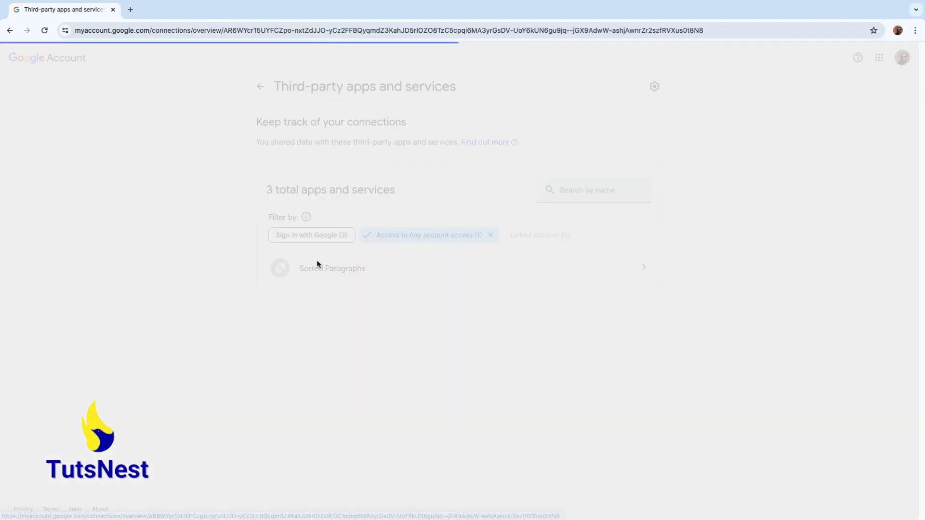
- View Sorted Paragraphs details, request deletion of all its connections, then cancel the confirmation
{"action": "left_click", "coordinate": [331, 269]}
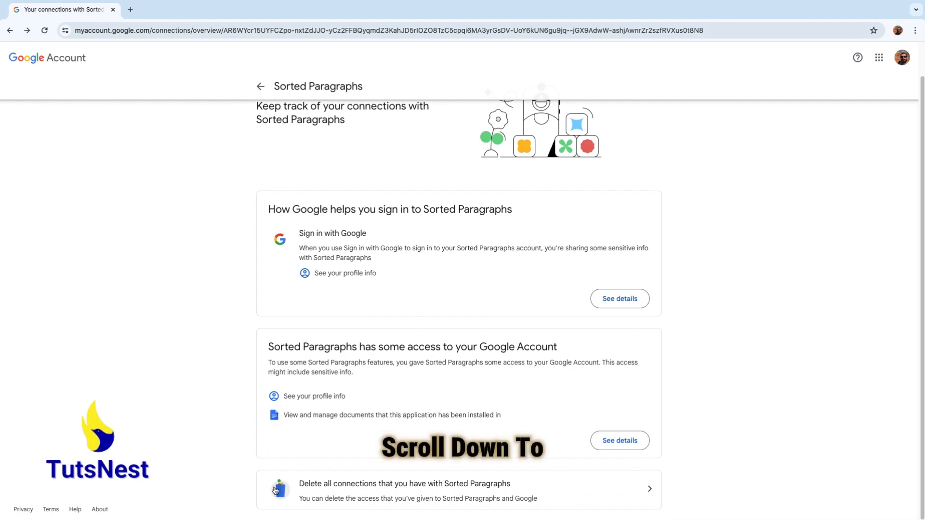
{"action": "mouse_move", "coordinate": [435, 491]}
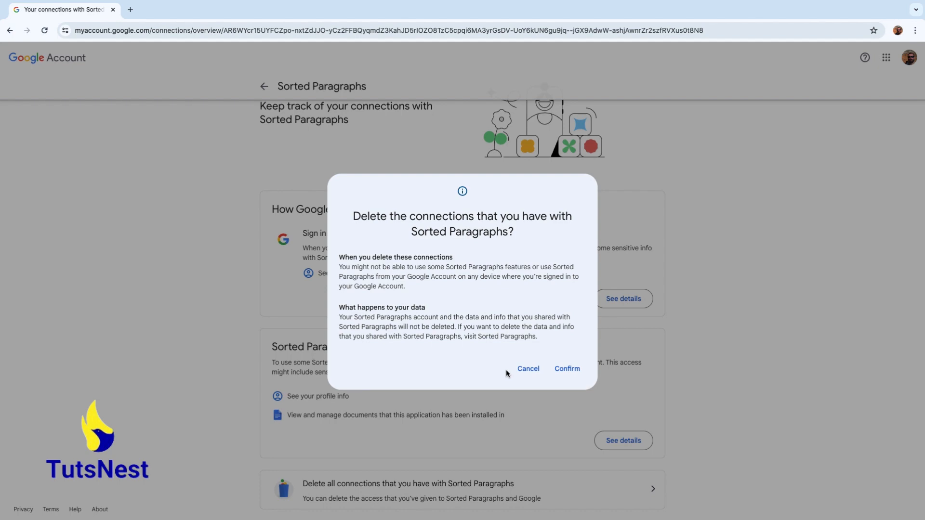
{"action": "left_click", "coordinate": [527, 369]}
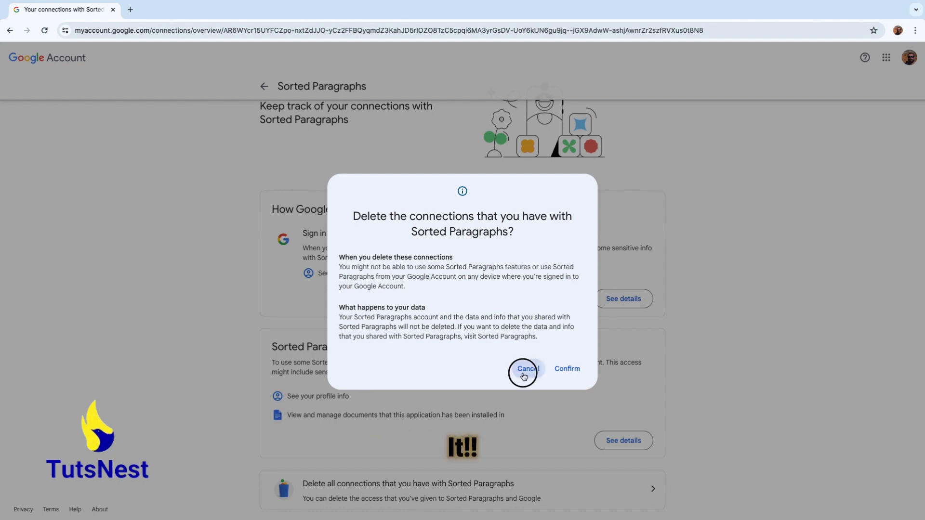
{"action": "left_click", "coordinate": [526, 369]}
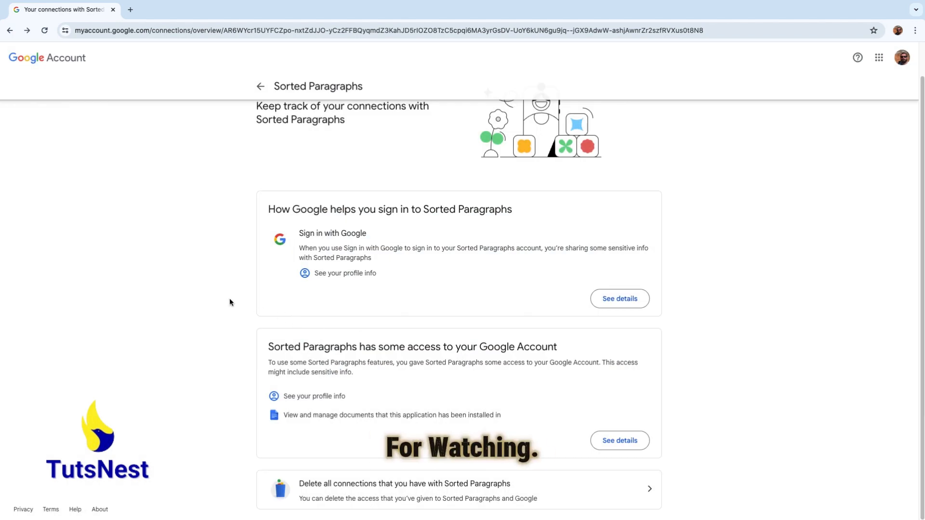